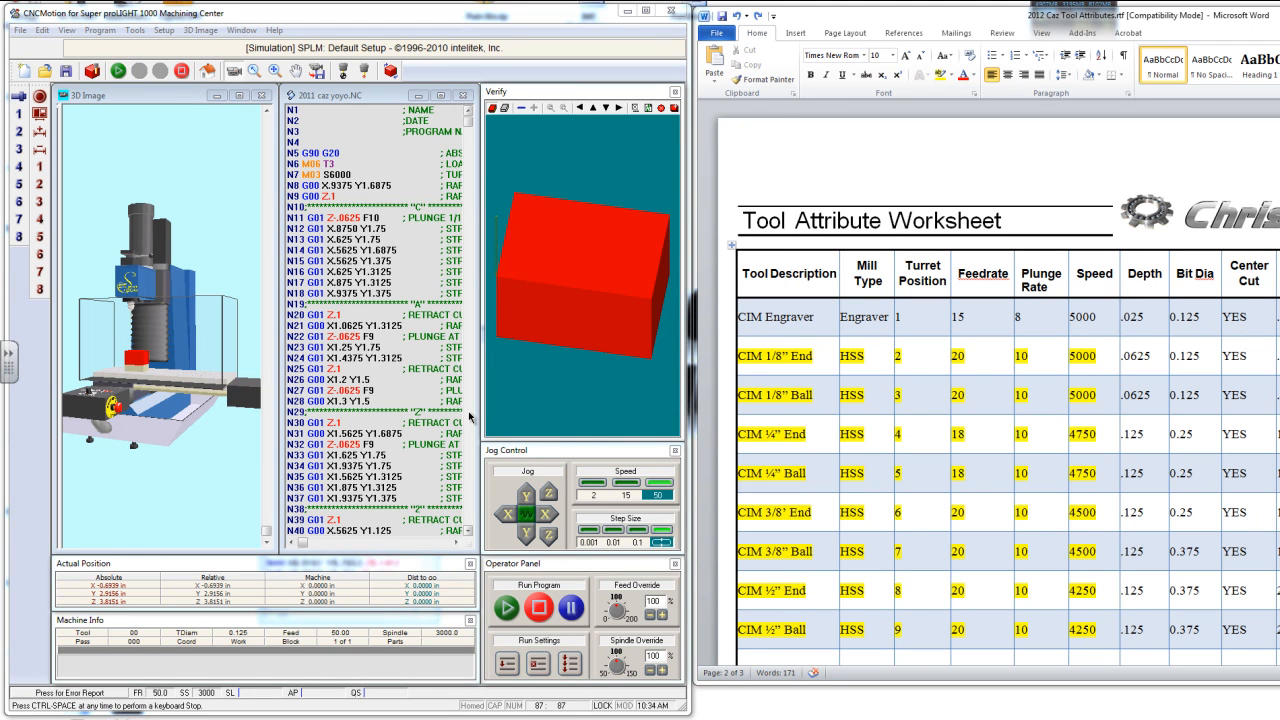
pyautogui.moveTo(500, 366)
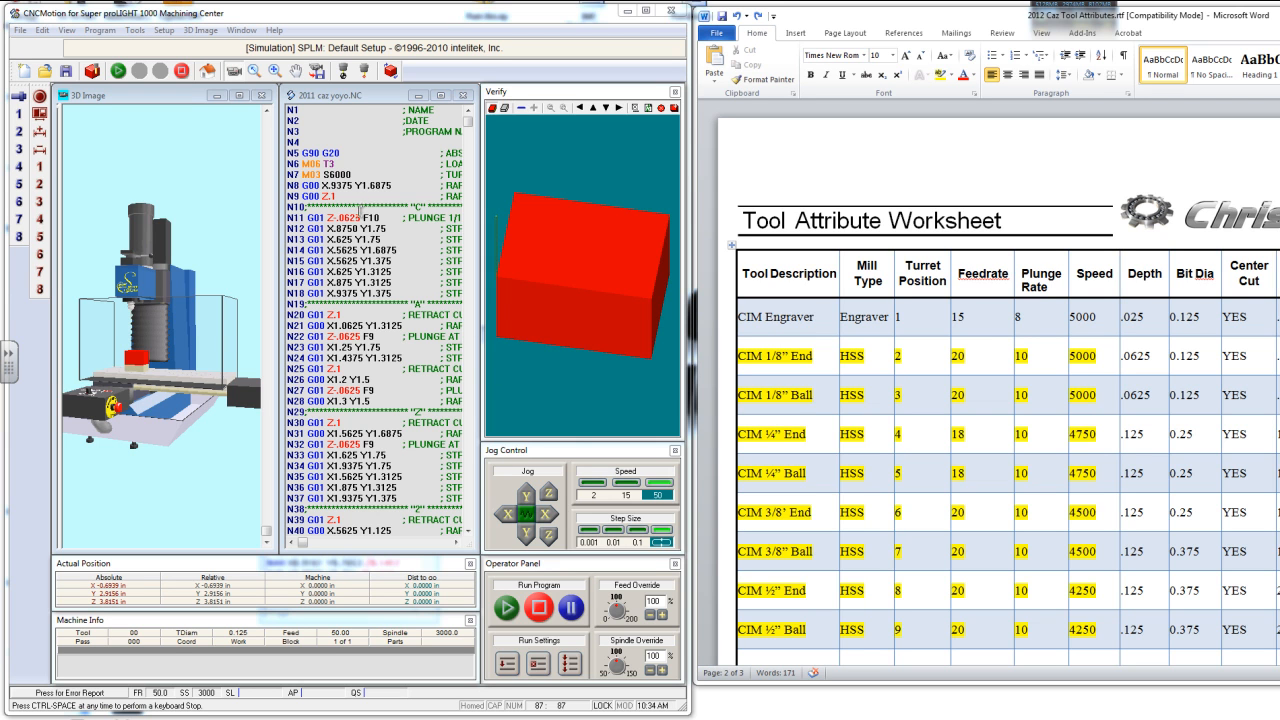
pyautogui.moveTo(330, 286)
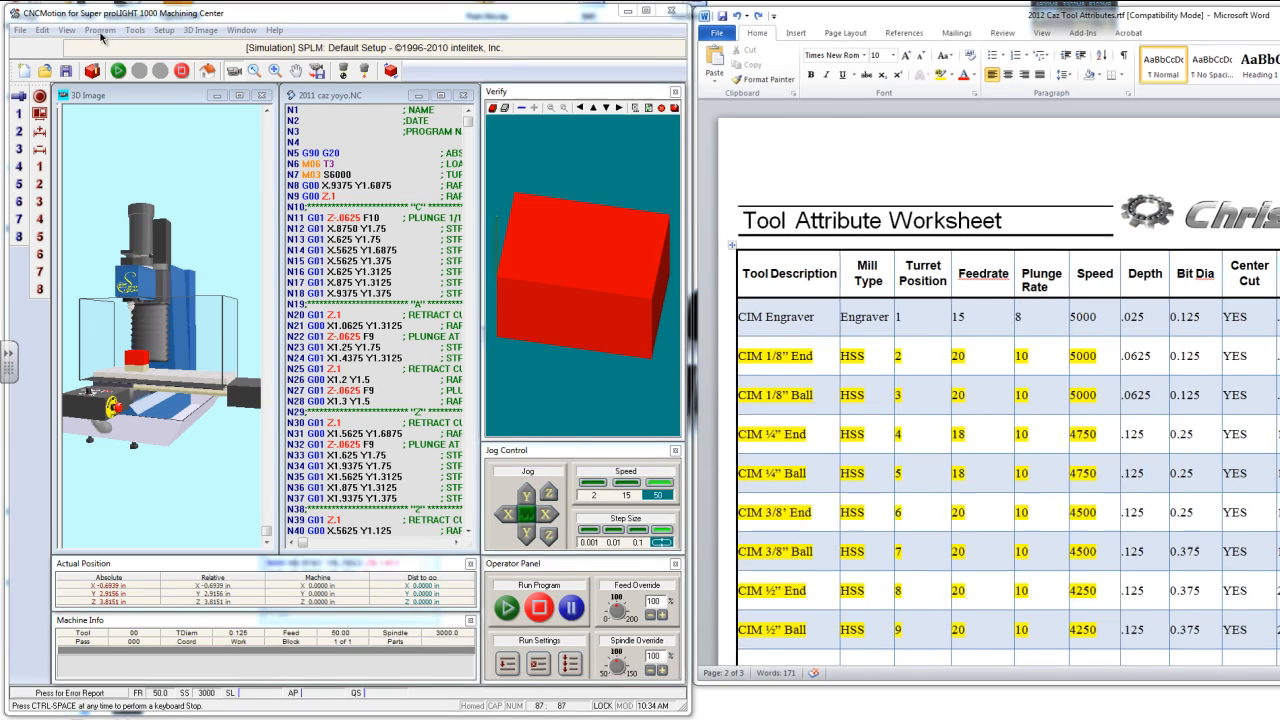
# Bring up the Setup Tool Library window from the Tools menu.
pyautogui.click(136, 28)
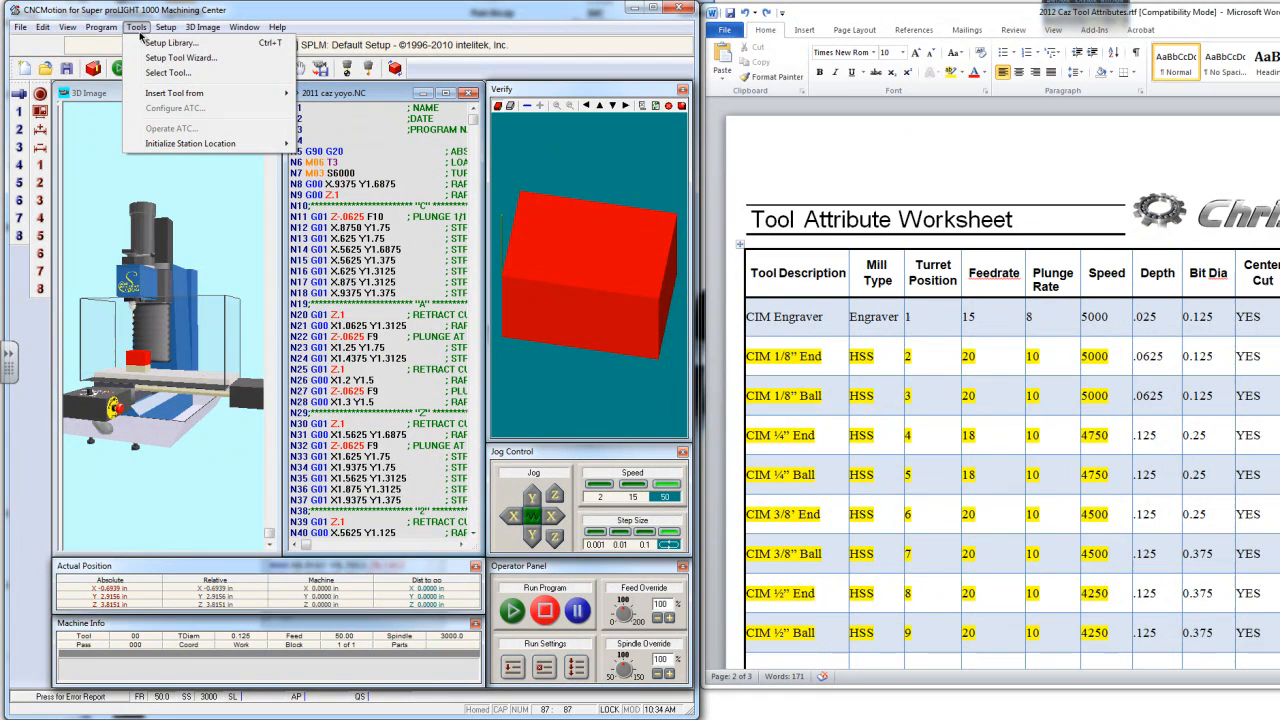
pyautogui.moveTo(170, 42)
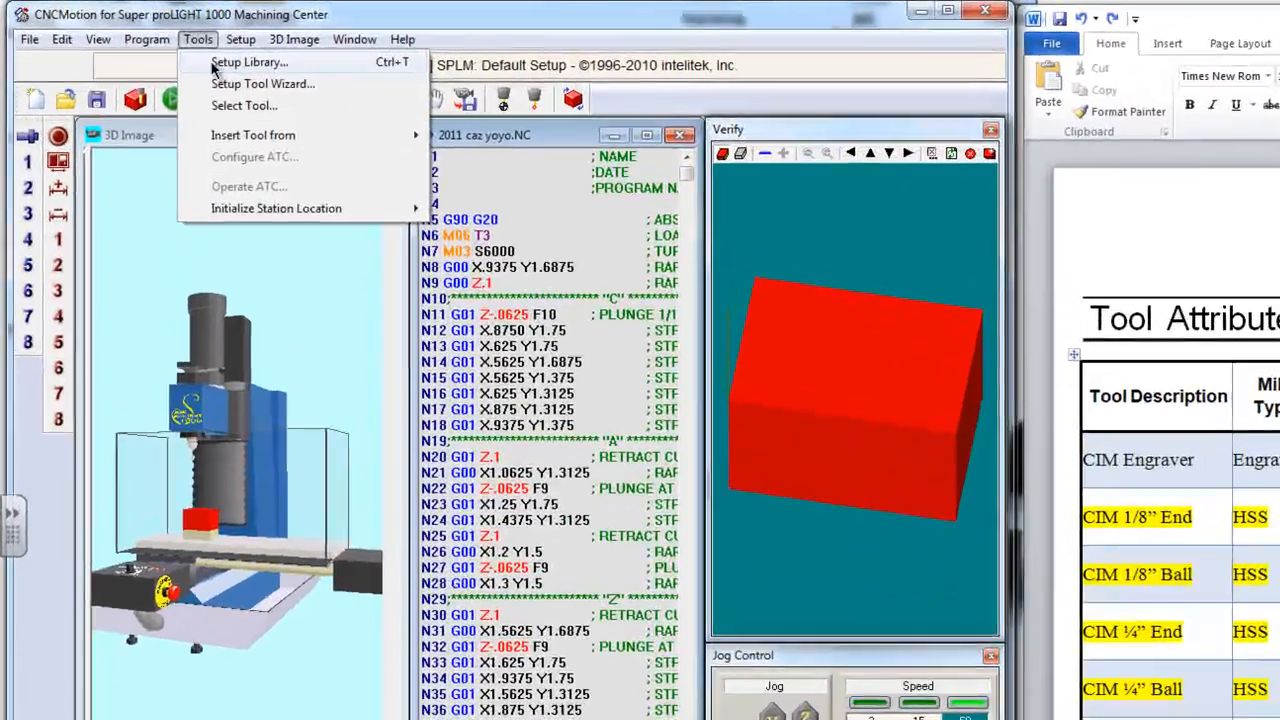
pyautogui.click(248, 62)
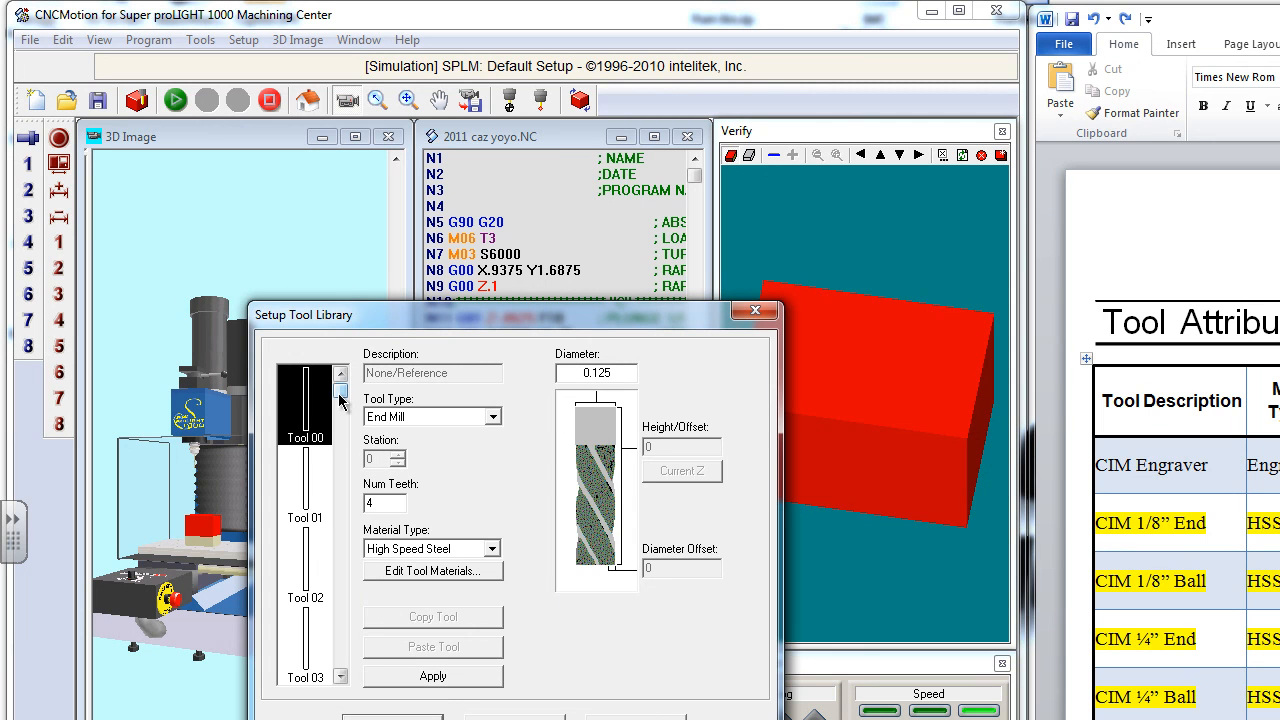
# Select the undefined Tool 07 entry in the tool list.
pyautogui.click(340, 404)
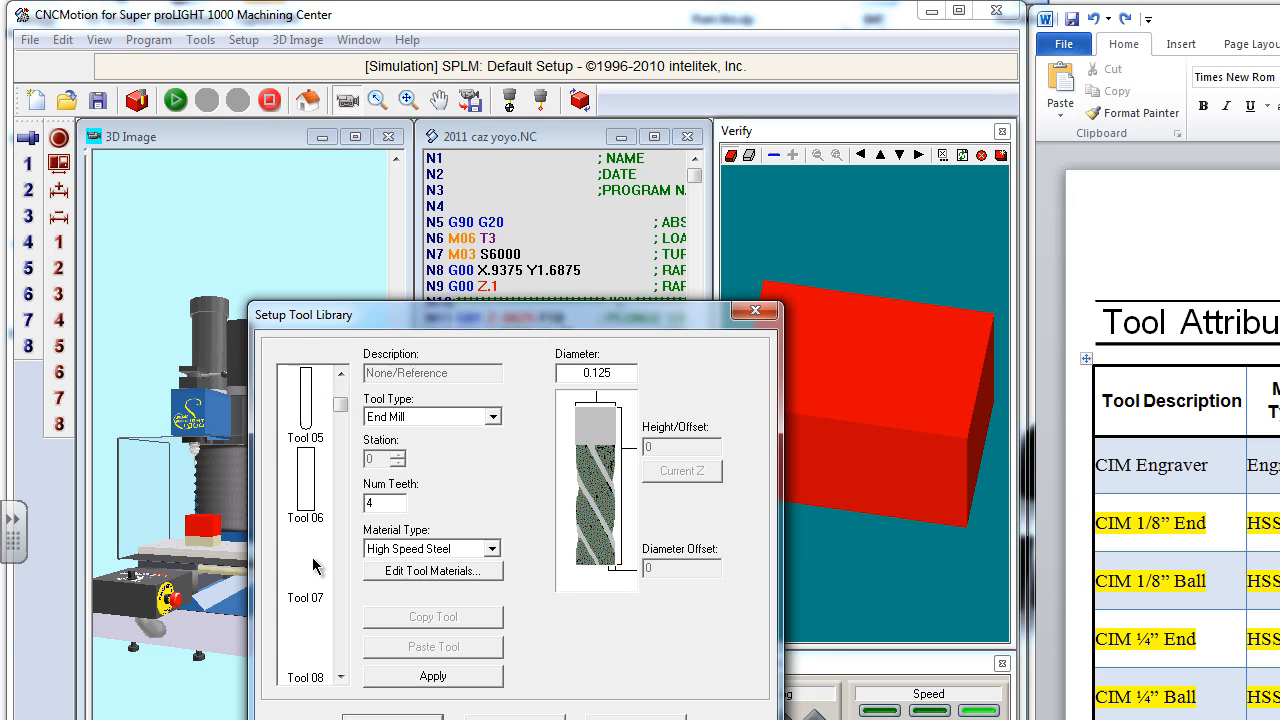
pyautogui.click(304, 564)
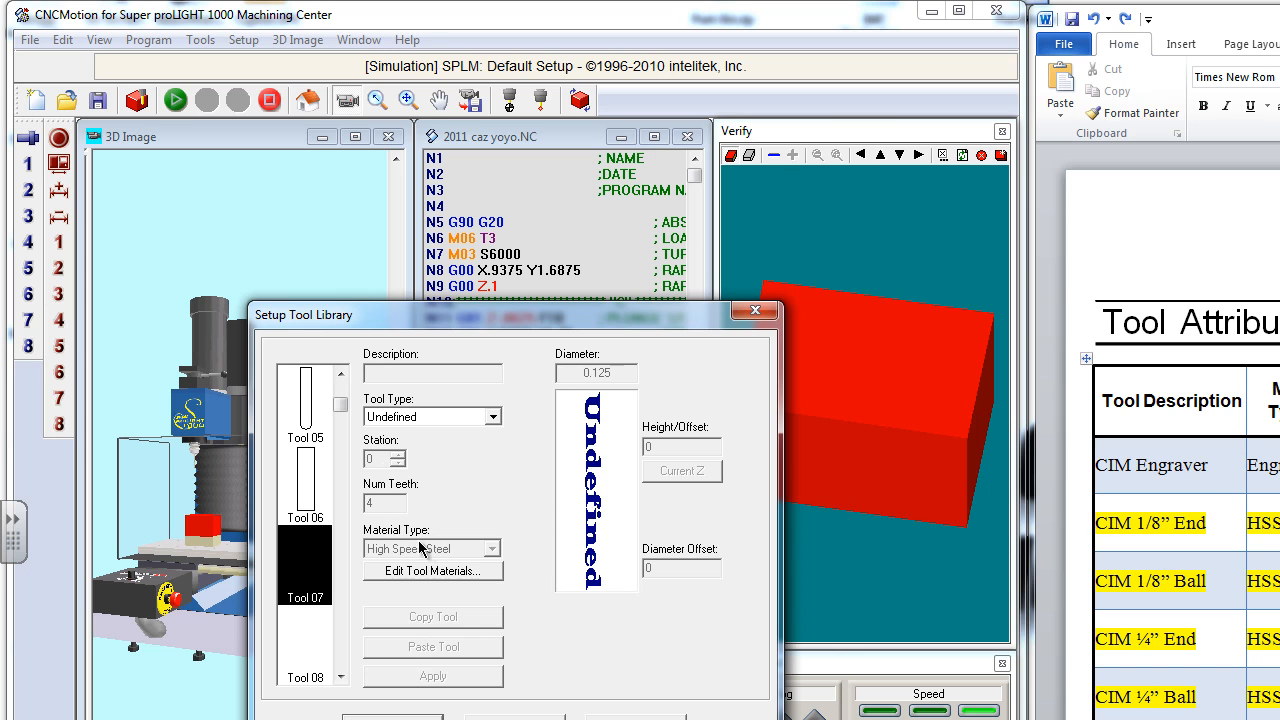
pyautogui.moveTo(510, 450)
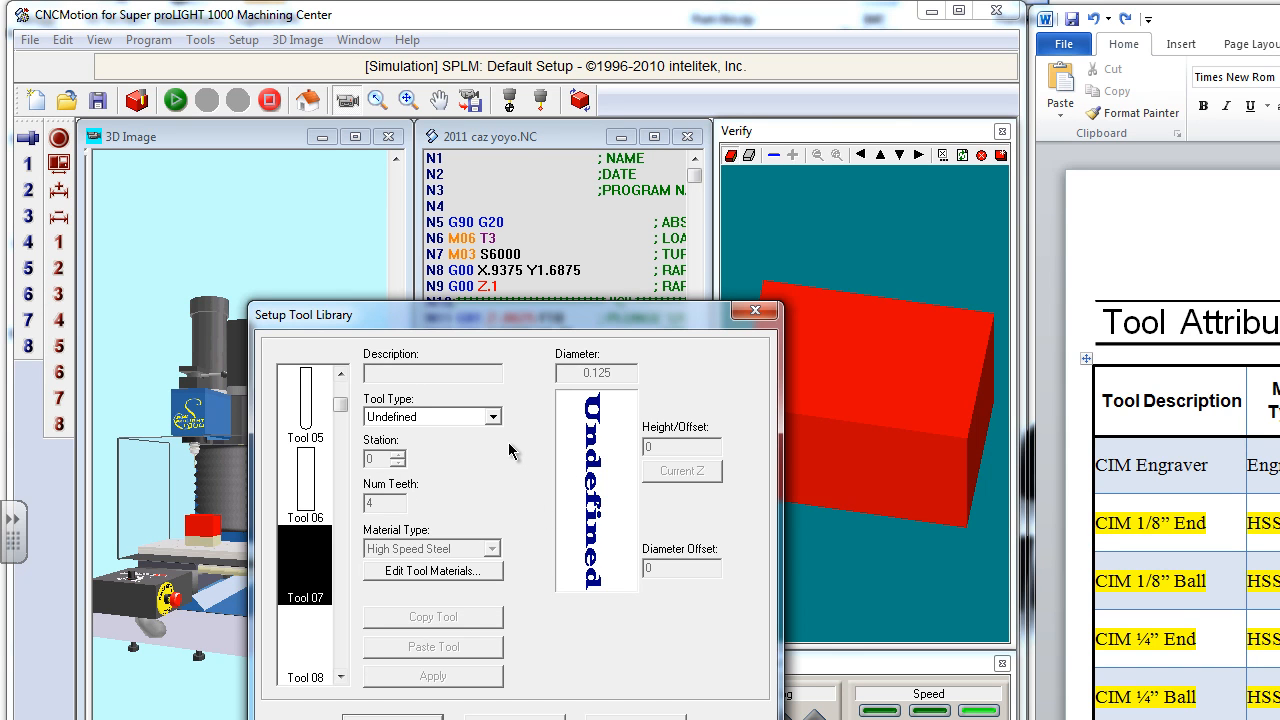
pyautogui.moveTo(532, 478)
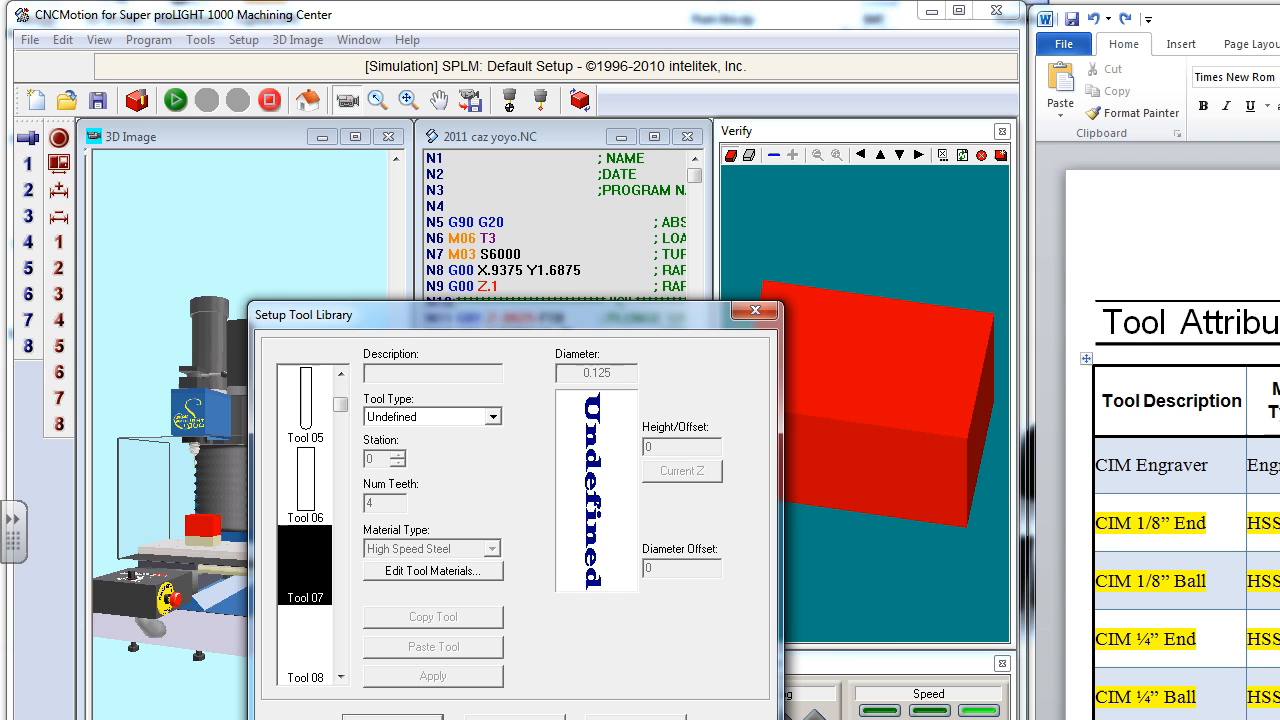
pyautogui.moveTo(1112, 544)
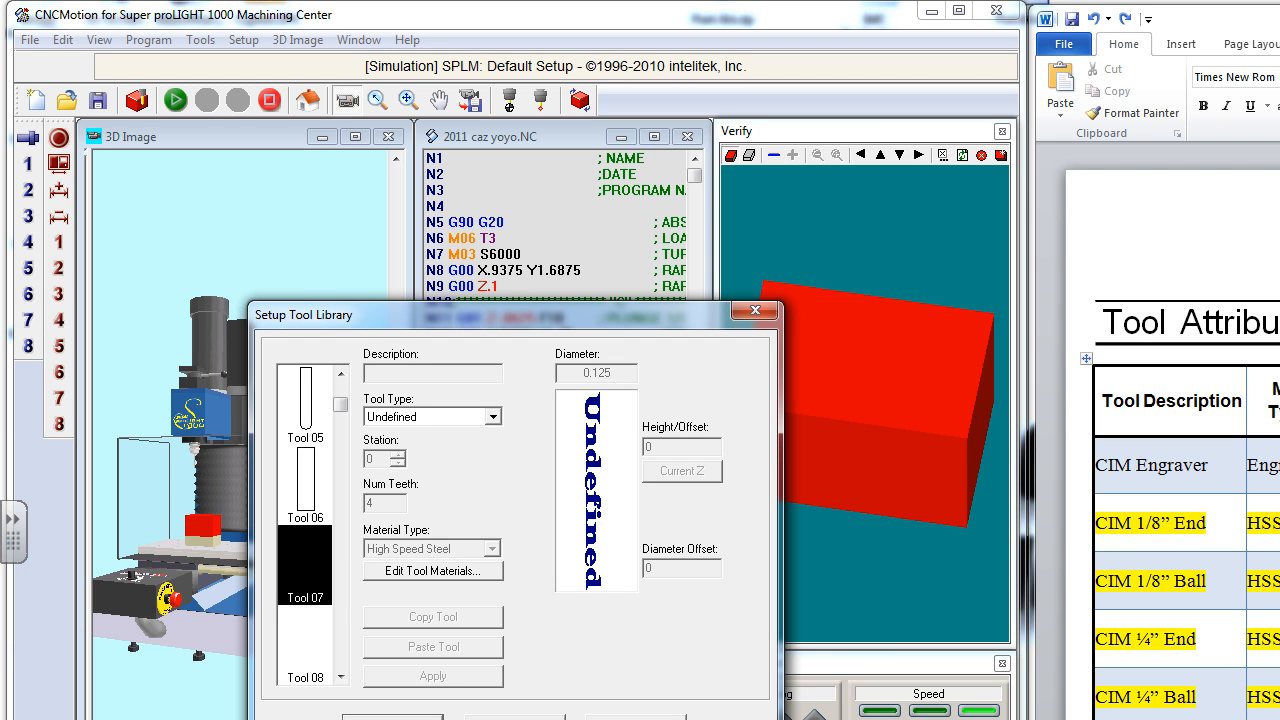
pyautogui.moveTo(1184, 482)
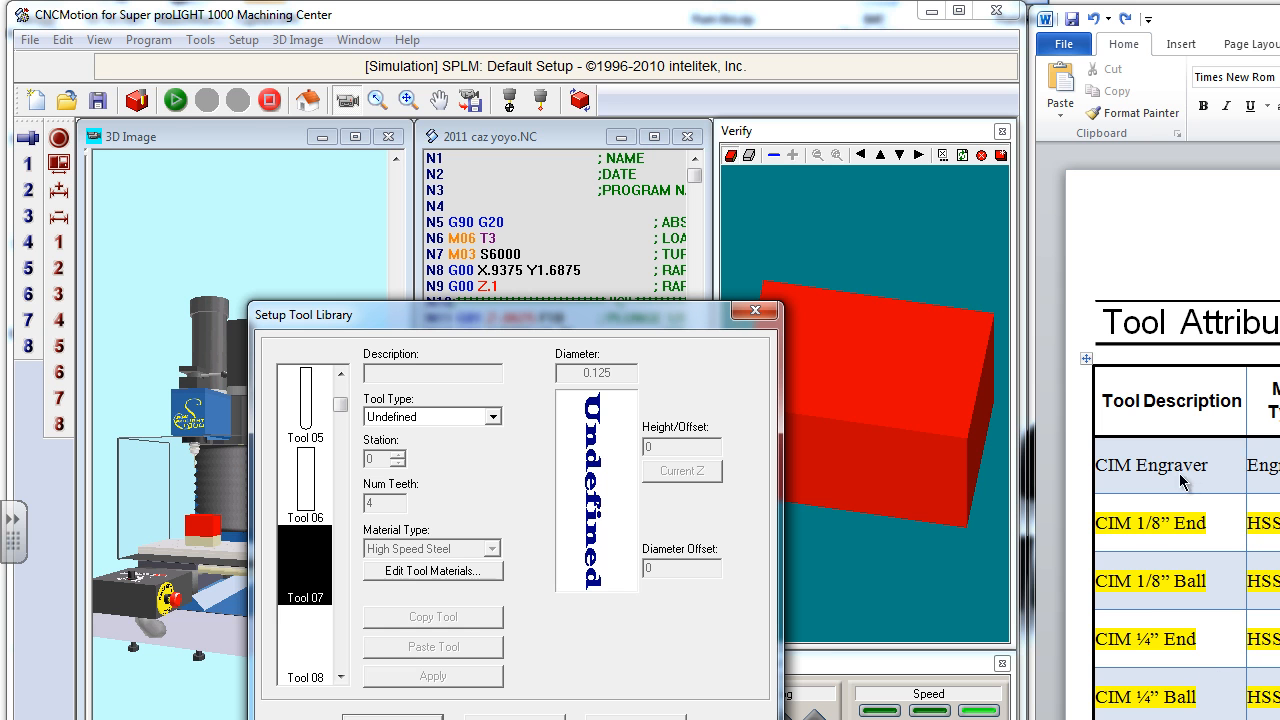
pyautogui.moveTo(1184, 482)
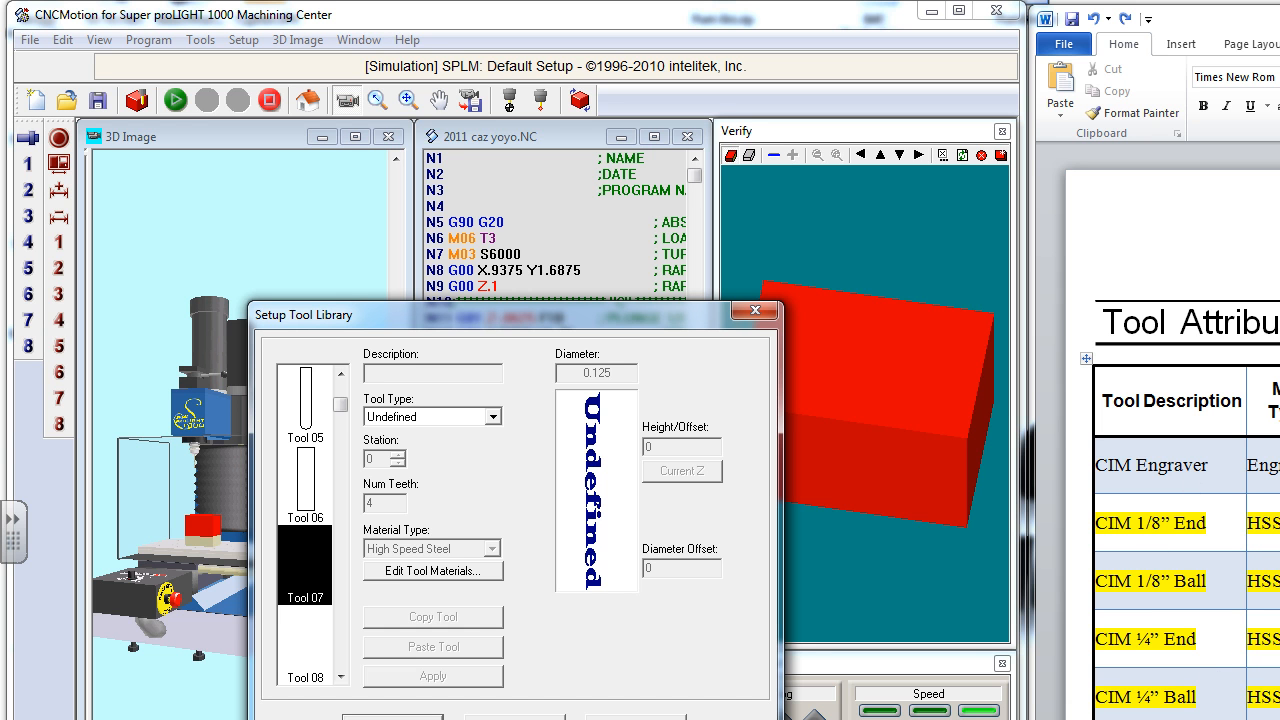
pyautogui.moveTo(318, 588)
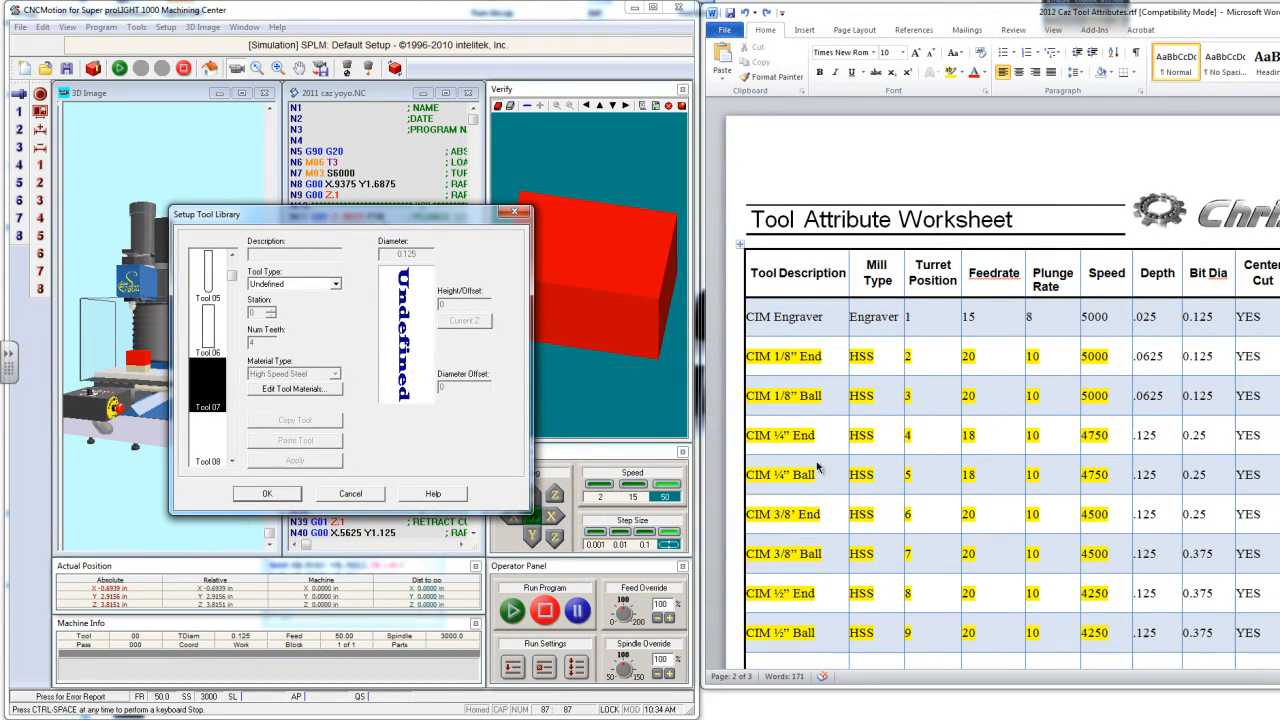
pyautogui.moveTo(770, 558)
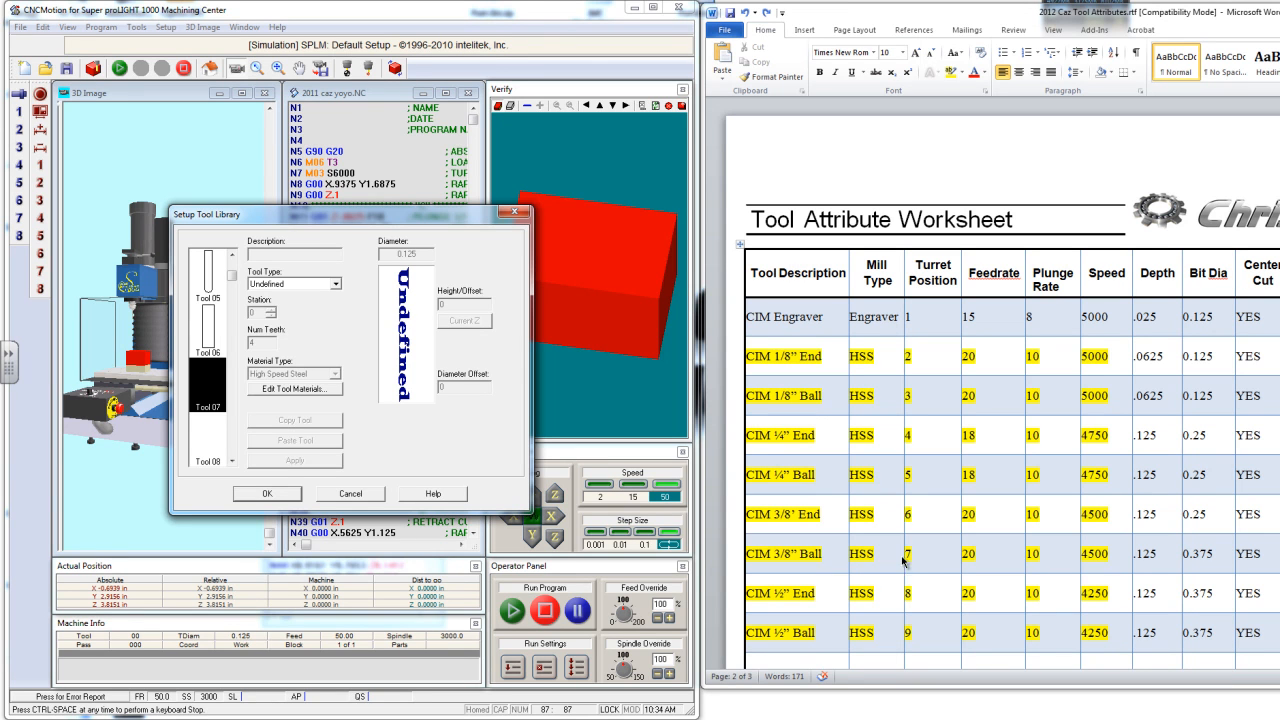
pyautogui.moveTo(918, 560)
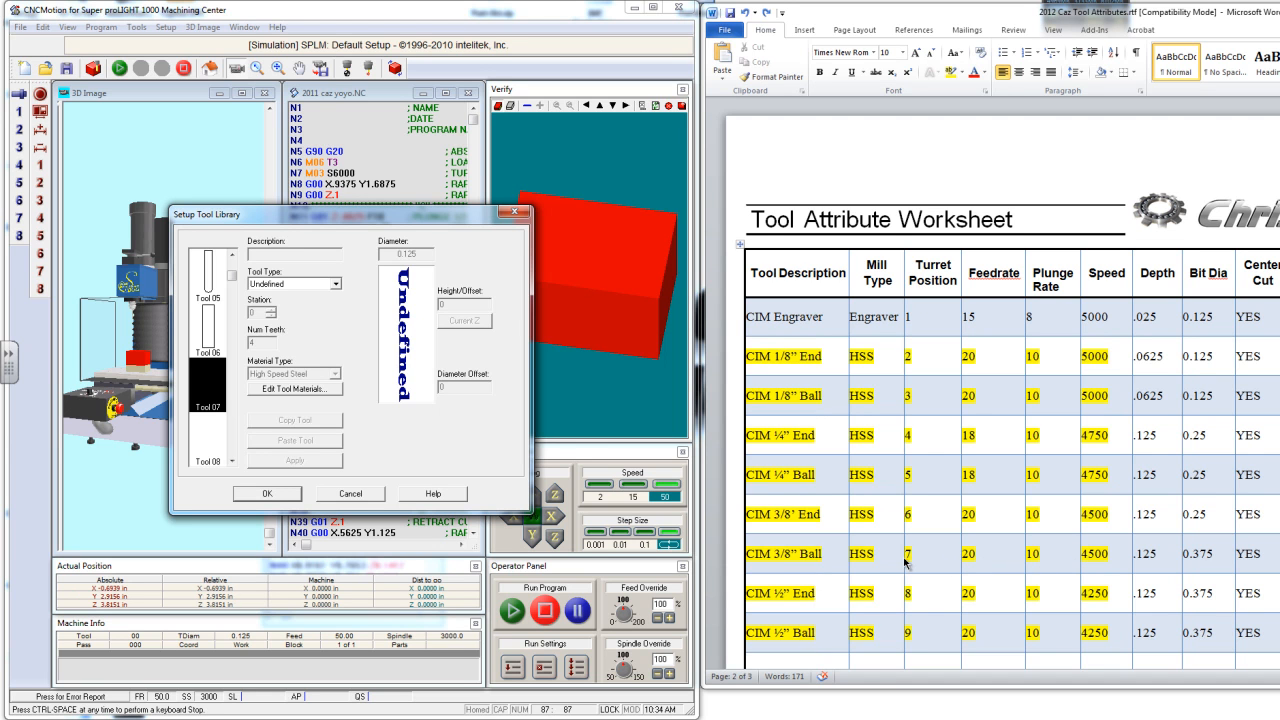
pyautogui.moveTo(848, 564)
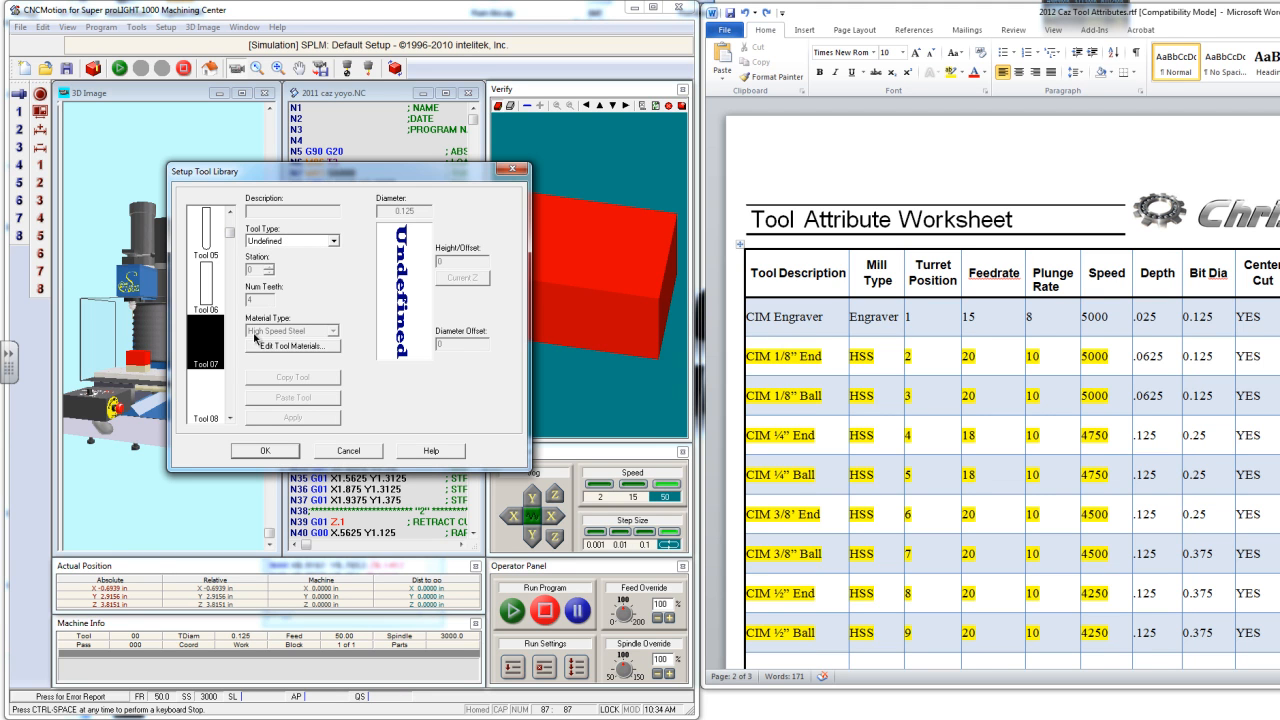
pyautogui.click(336, 240)
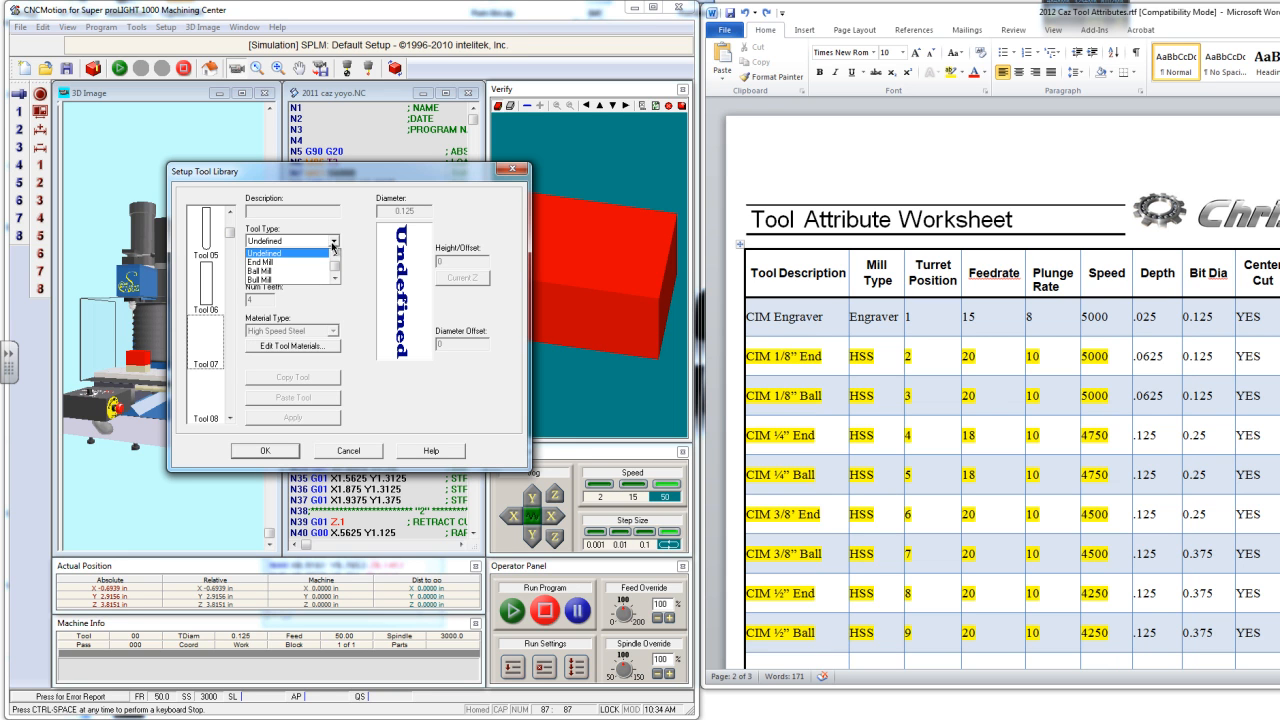
# Assign tool 7 a ball mill tool type.
pyautogui.click(284, 272)
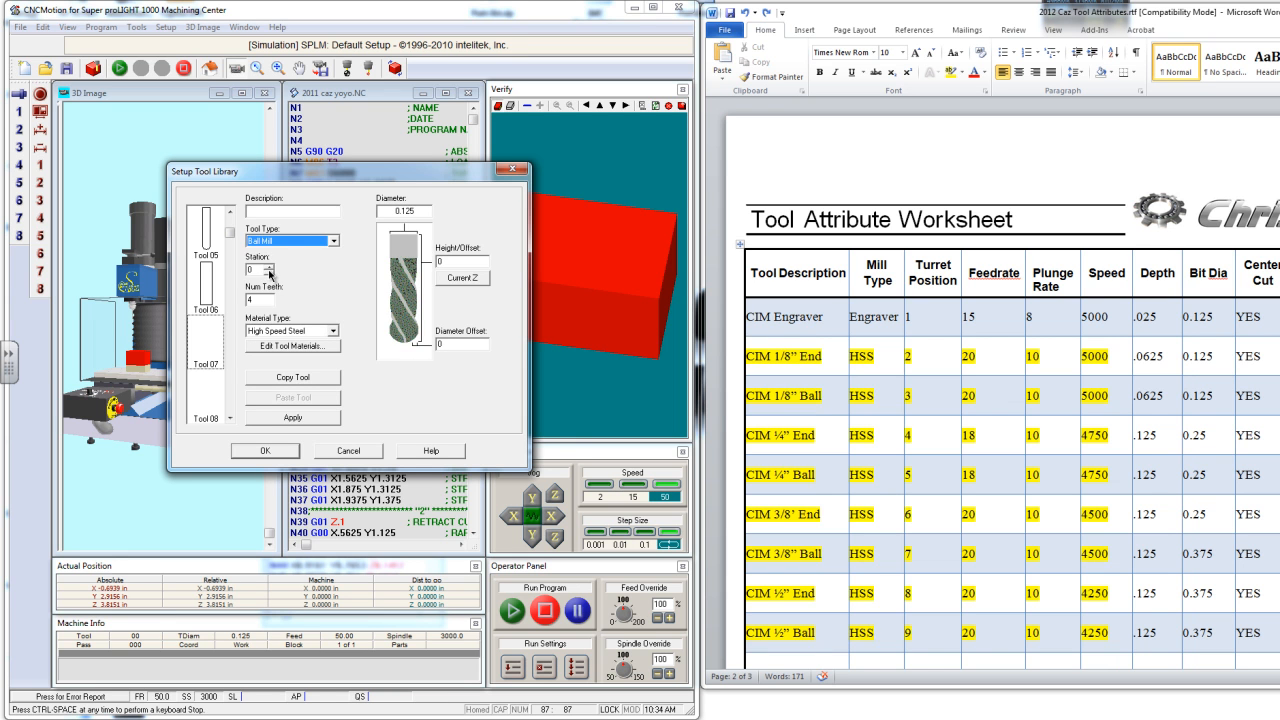
pyautogui.moveTo(456, 308)
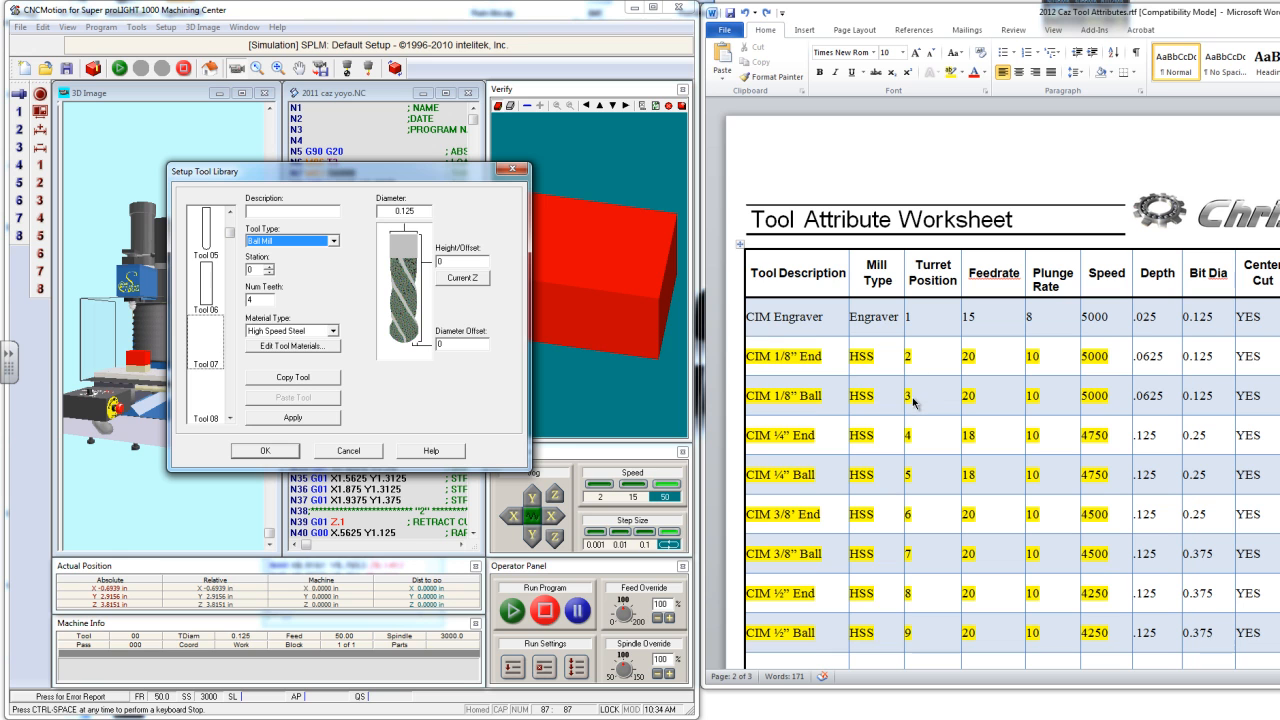
pyautogui.moveTo(916, 384)
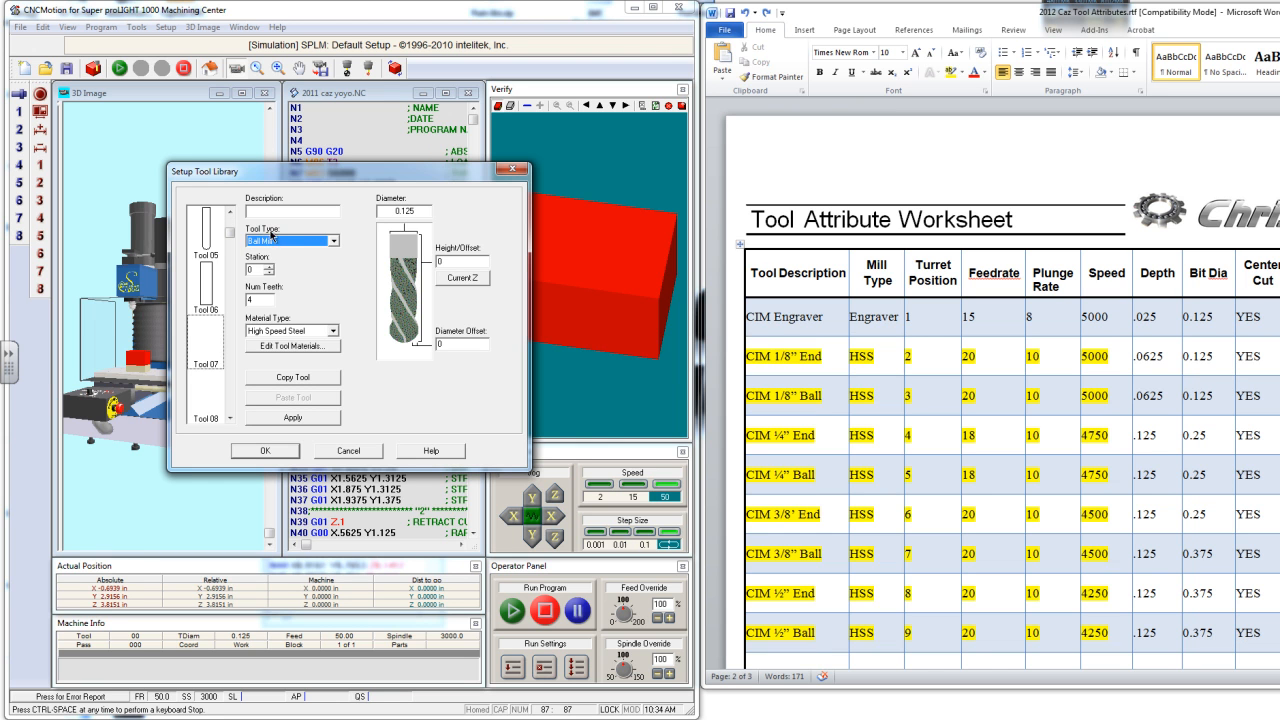
pyautogui.moveTo(304, 304)
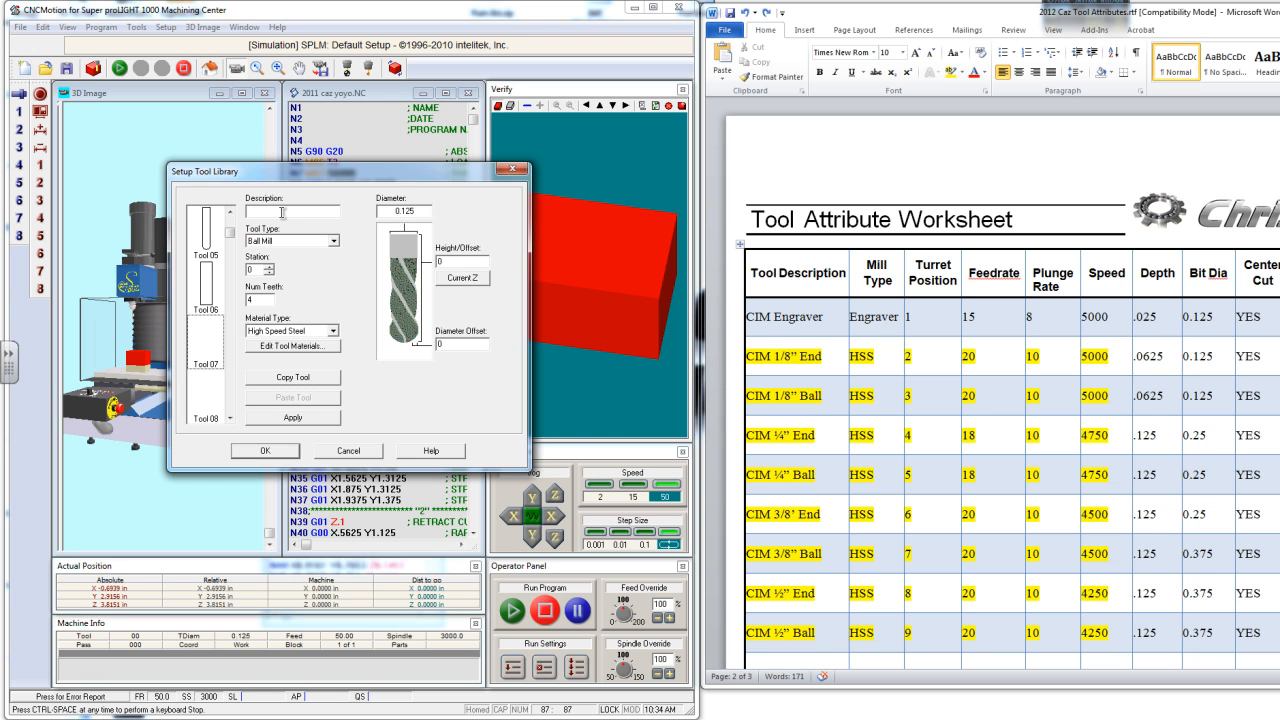
# Describe tool 7 as CIM 3/8" Ball with a 0.375 diameter.
pyautogui.write('CIM 3/8" Ball')
pyautogui.write('0.375')
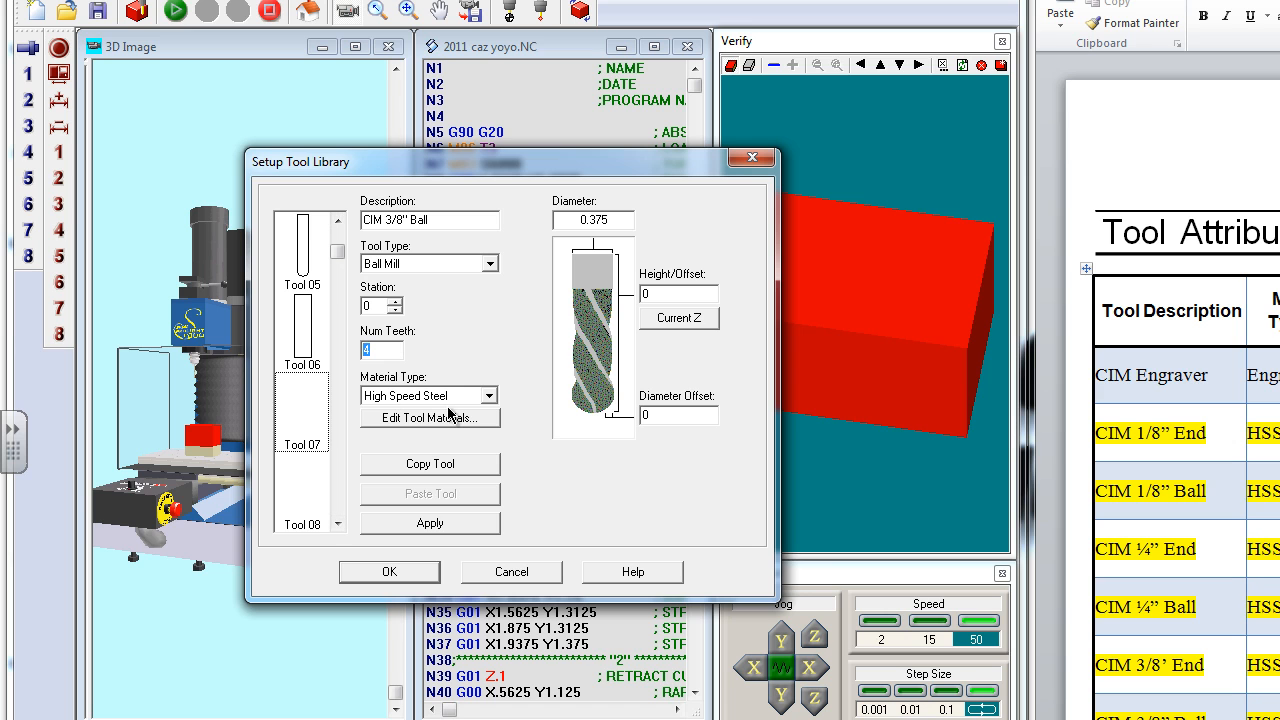
# Set tool 7 to station 4 with 4 teeth in high speed steel.
pyautogui.click(302, 410)
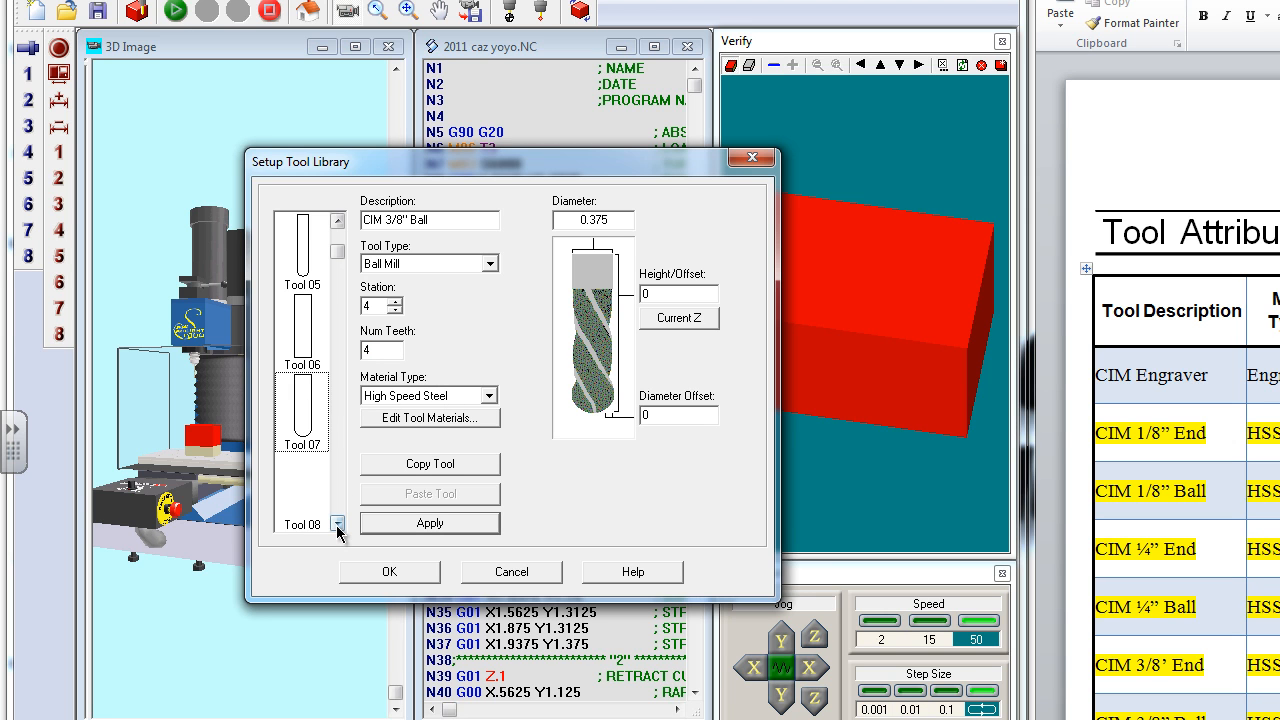
pyautogui.click(338, 524)
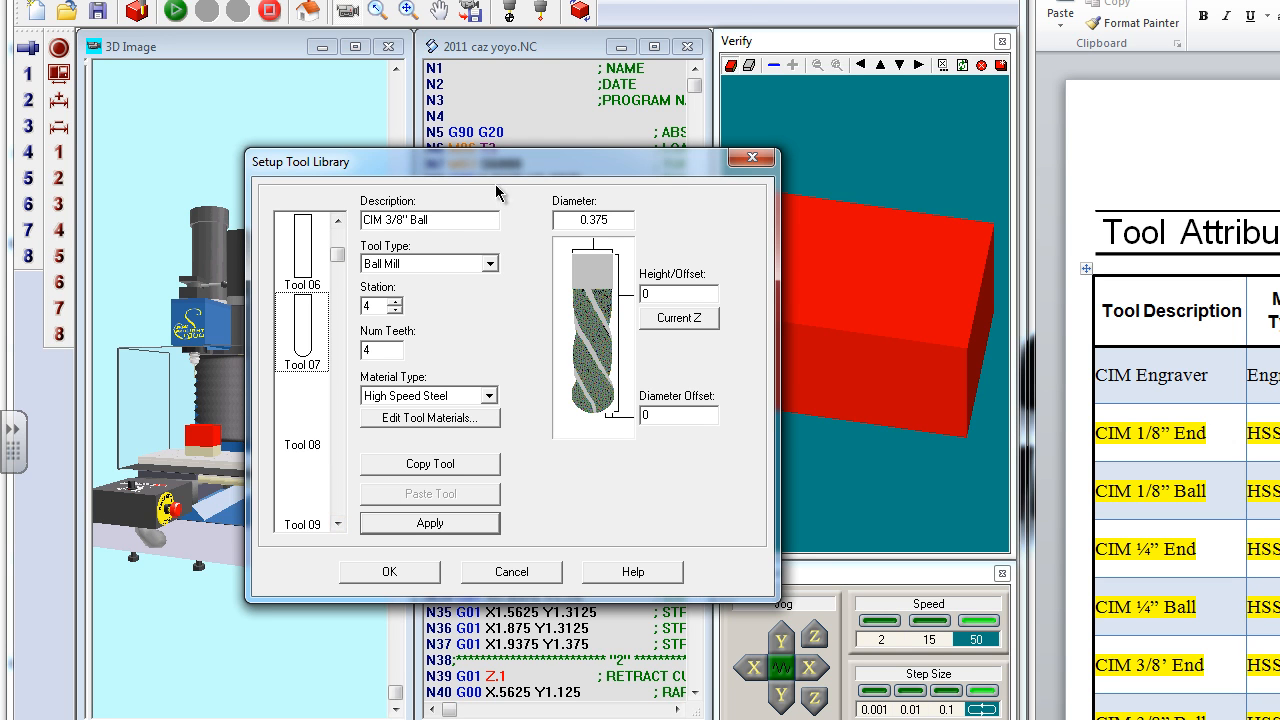
pyautogui.moveTo(498, 196)
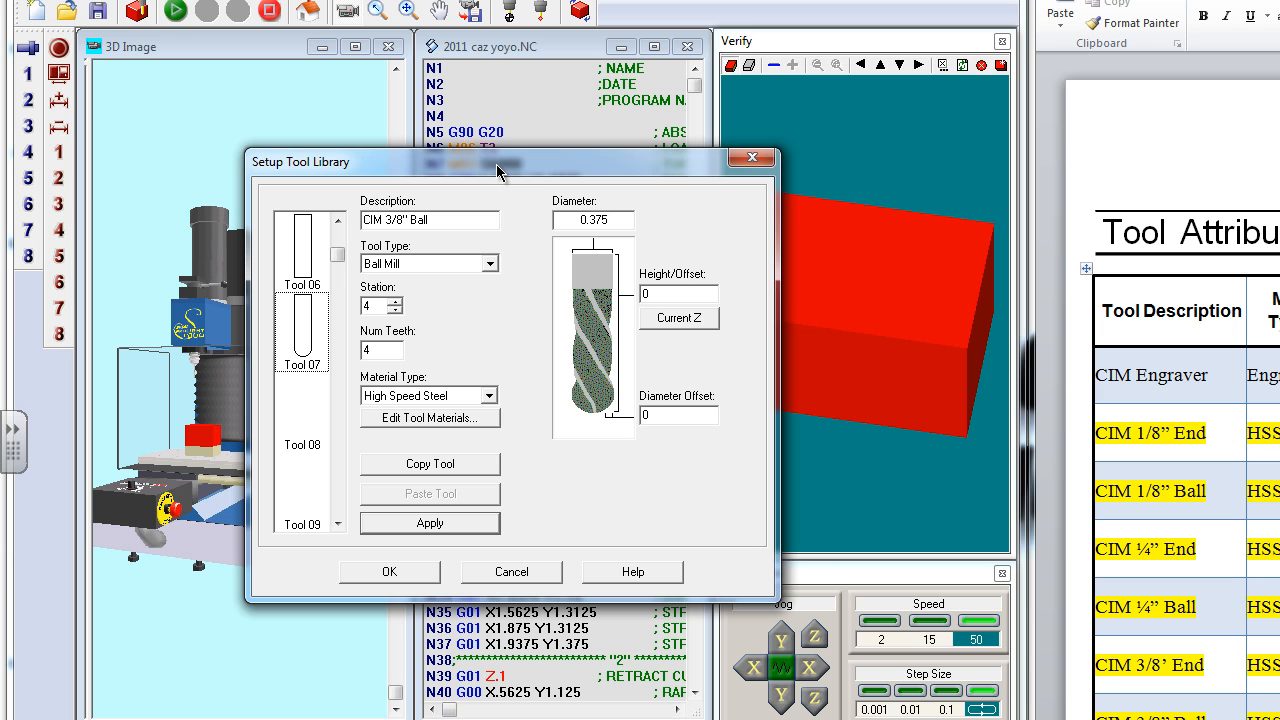
pyautogui.moveTo(604, 316)
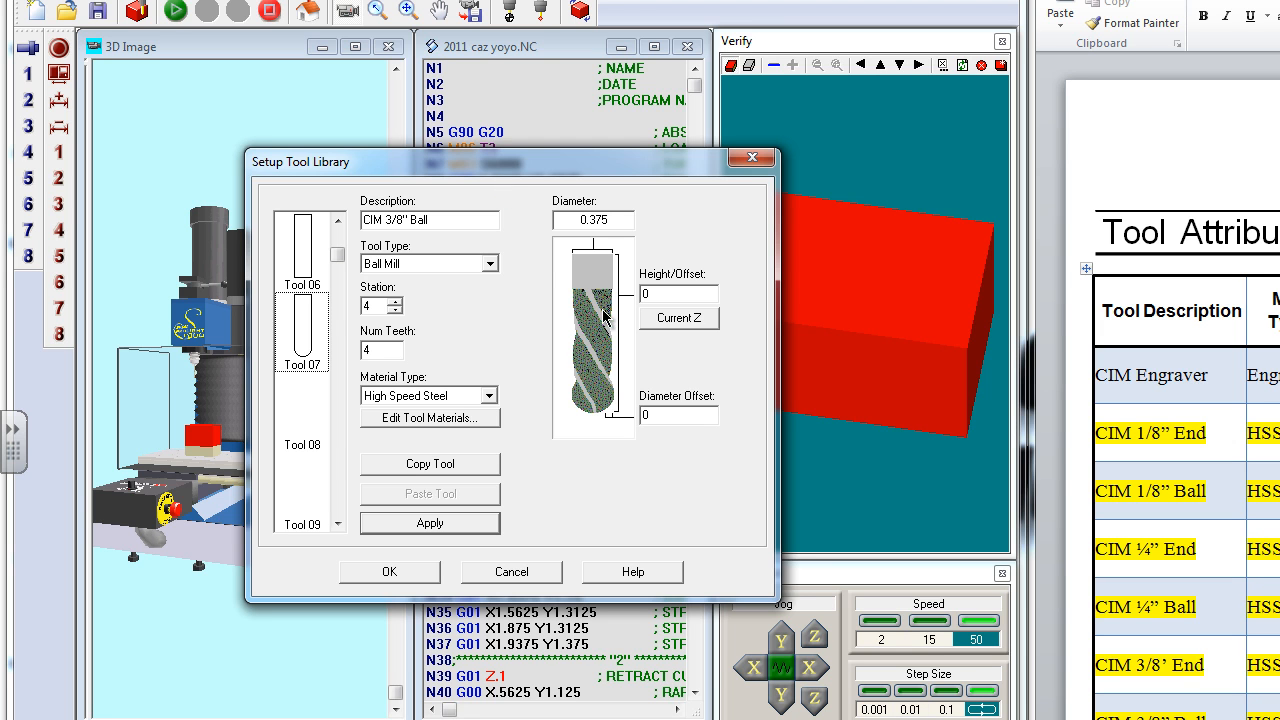
pyautogui.moveTo(322, 104)
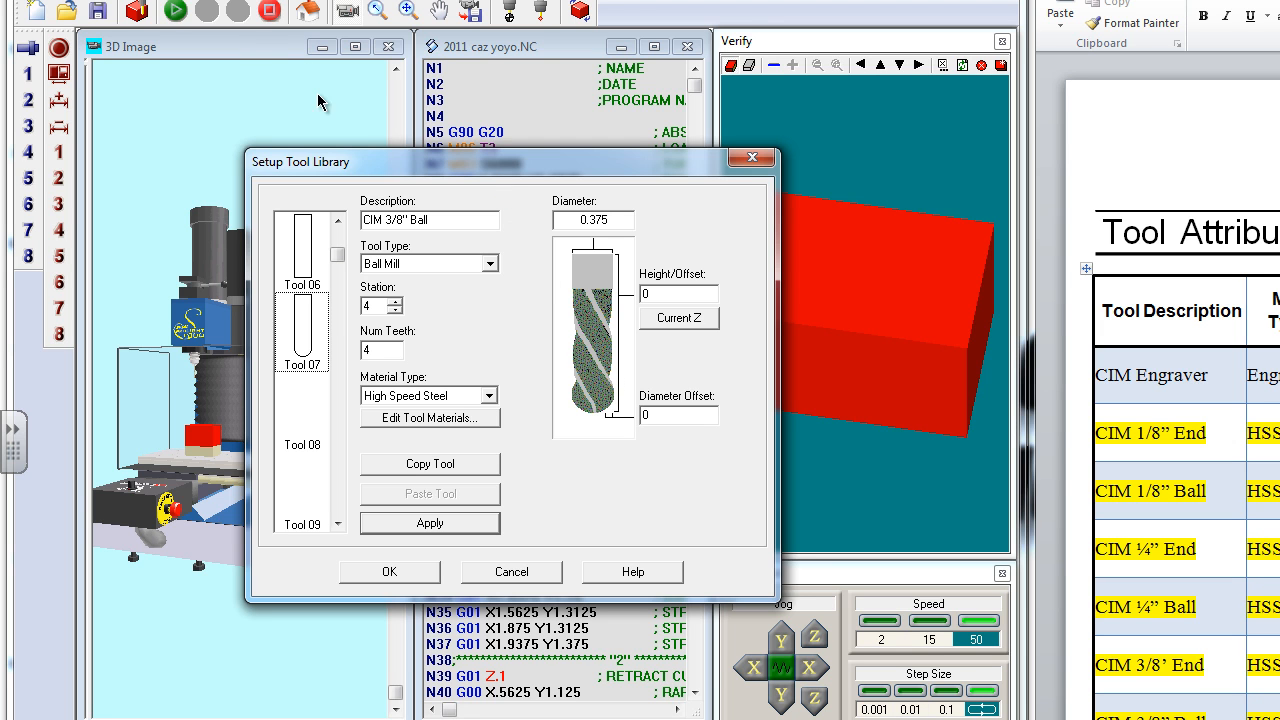